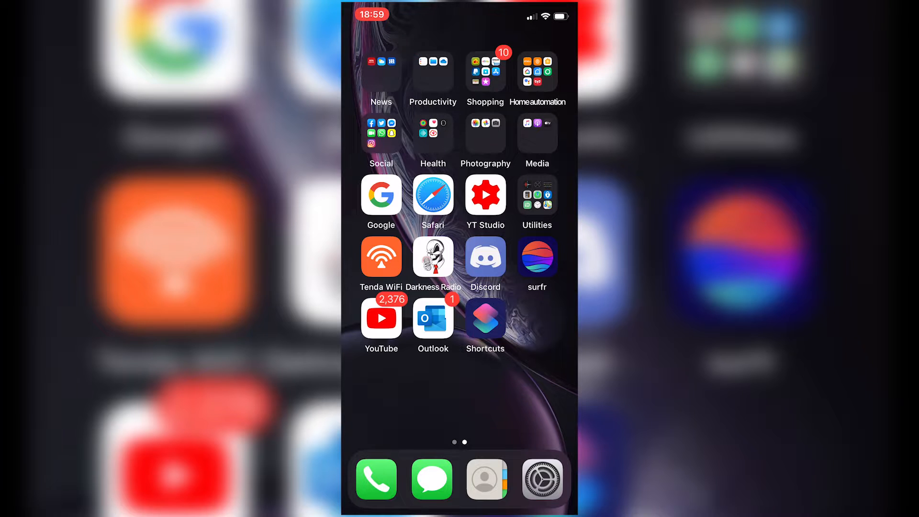
Step: Launch Messages and start a blank new message showing the app drawer strip
left_click(431, 478)
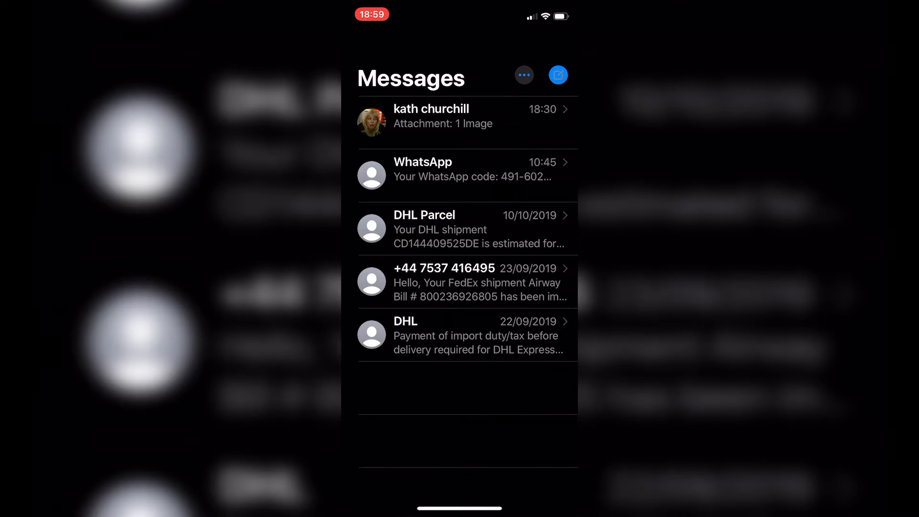
left_click(557, 75)
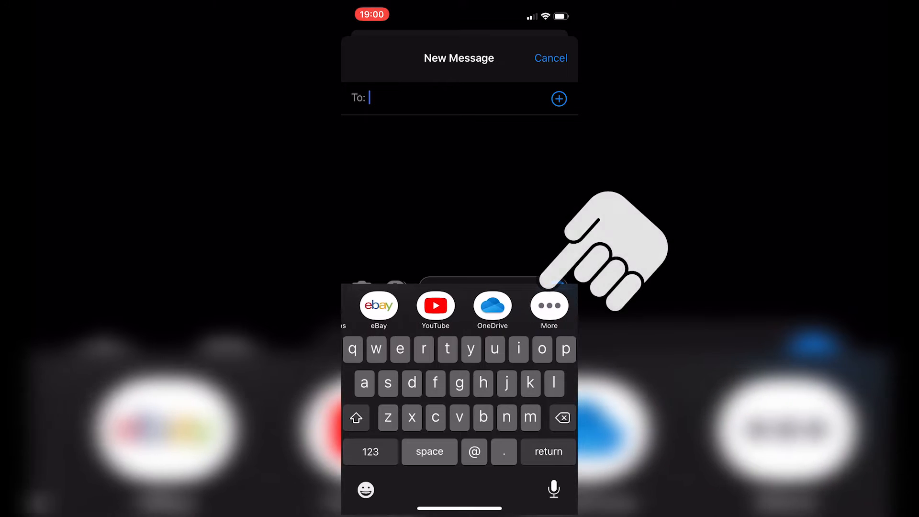
Step: Open the full message apps list from More and enter edit mode
left_click(548, 309)
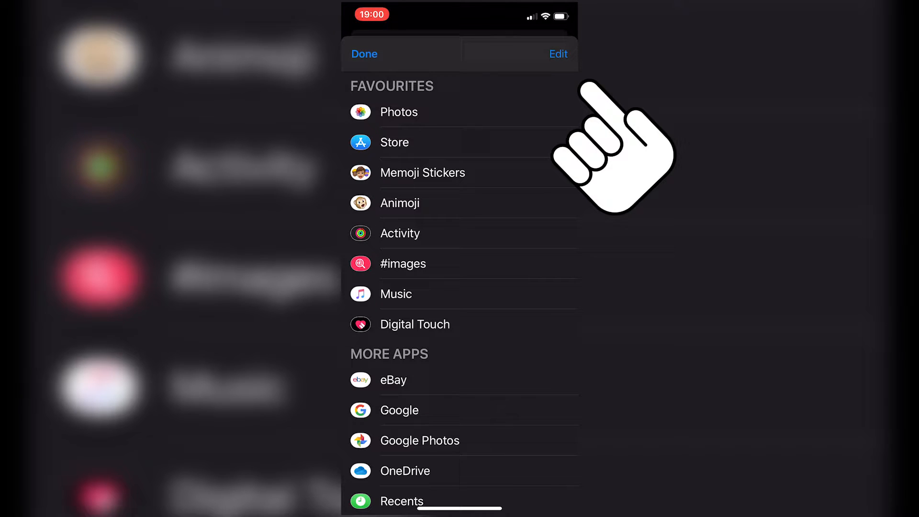
left_click(558, 53)
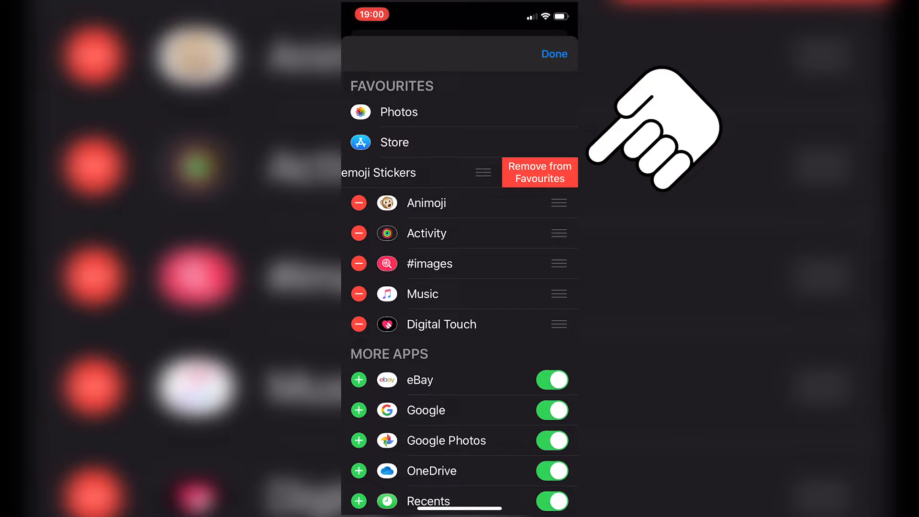
Step: Remove Memoji Stickers from Favourites and switch Animoji off
left_click(538, 172)
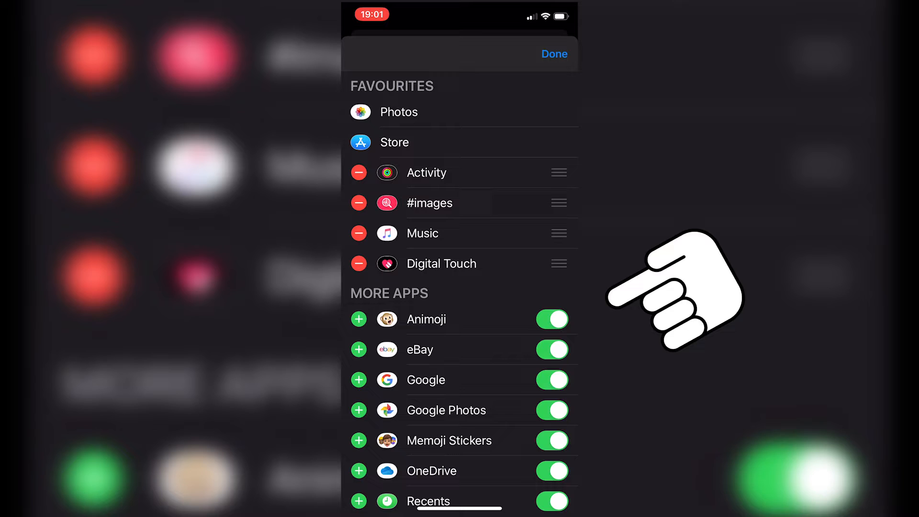
left_click(551, 319)
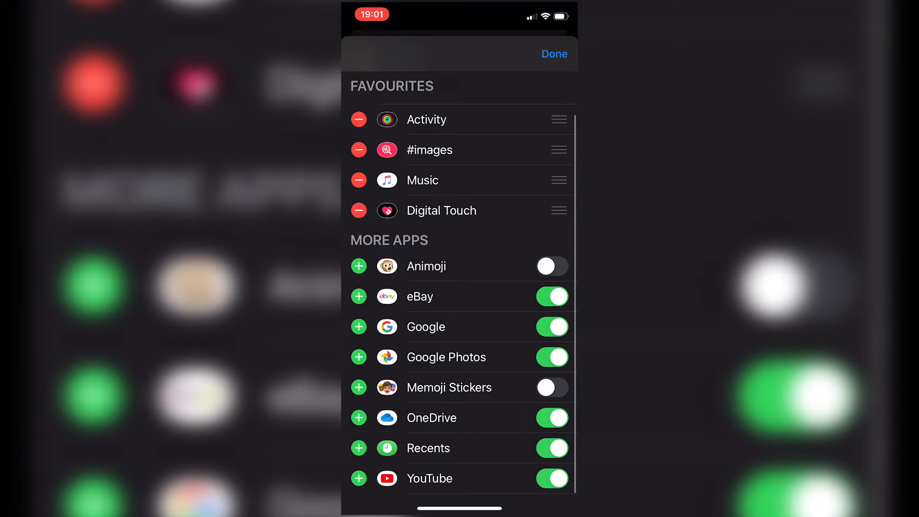
Step: Switch OneDrive off, remove Memoji Stickers and Animoji from Favourites, and return to the message
left_click(551, 418)
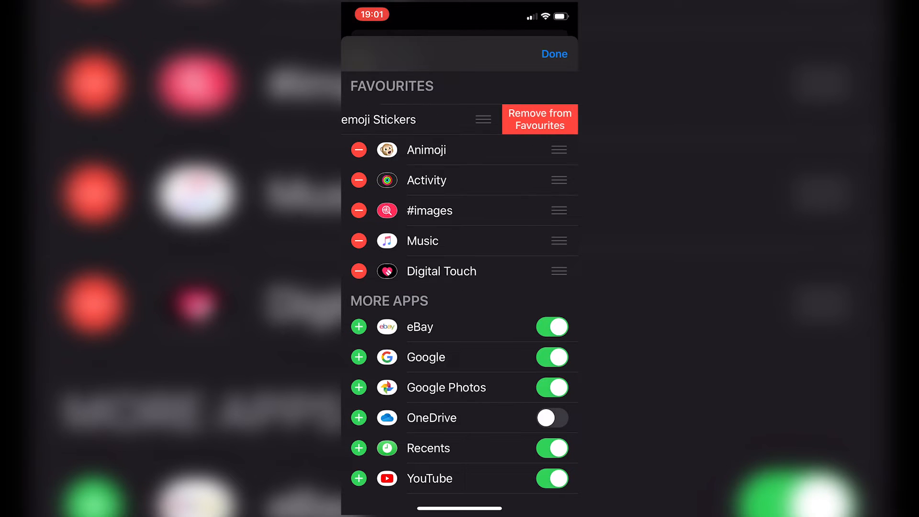
left_click(539, 119)
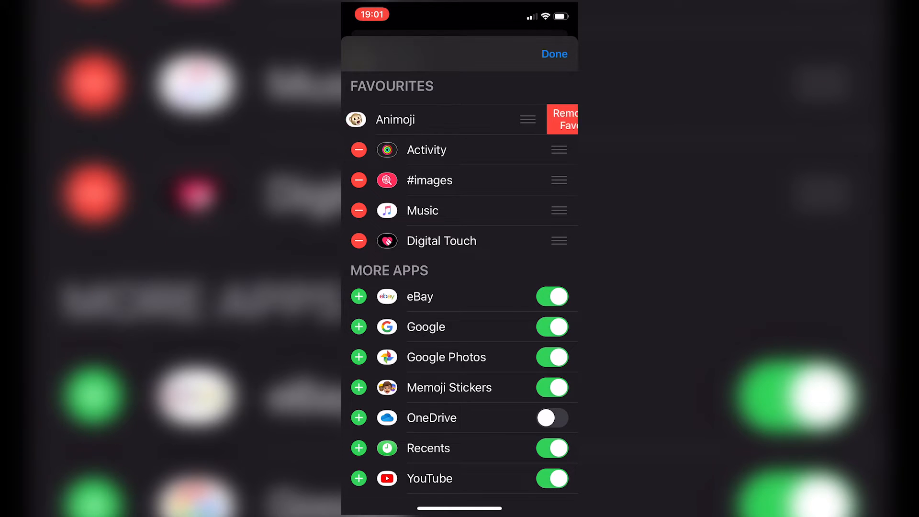
left_click(562, 120)
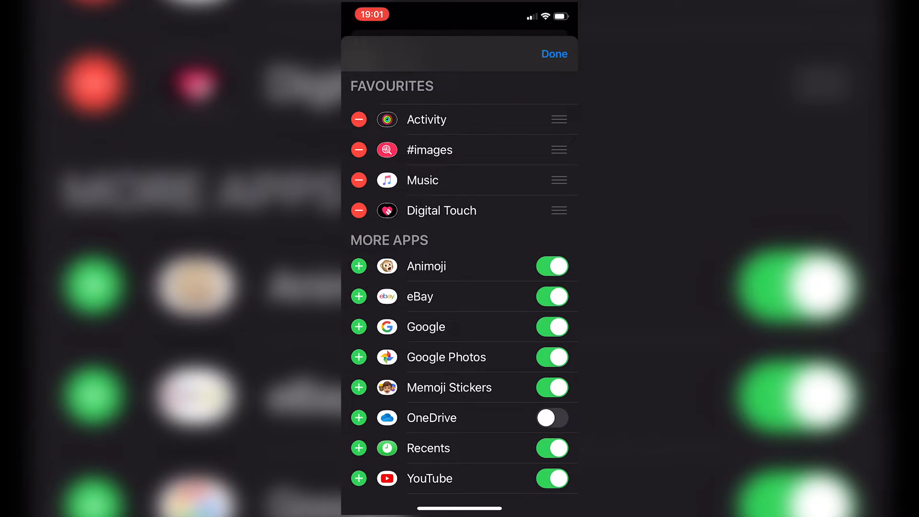
left_click(554, 53)
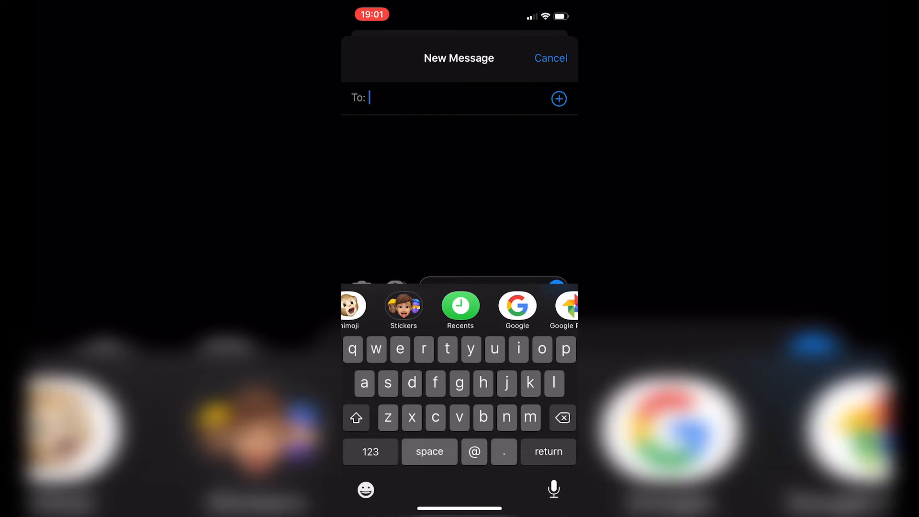
Step: Scroll the app strip to its end and reopen the message apps list via More
scroll("left", 3)
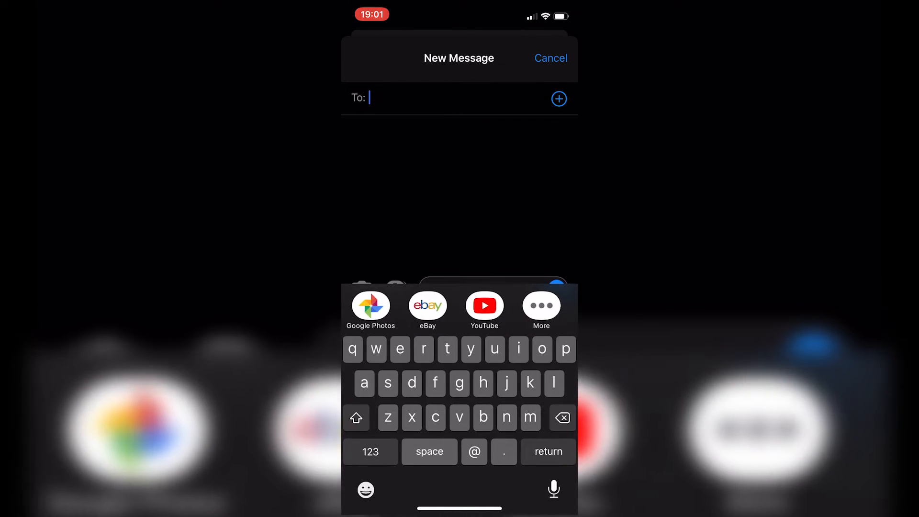
left_click(541, 309)
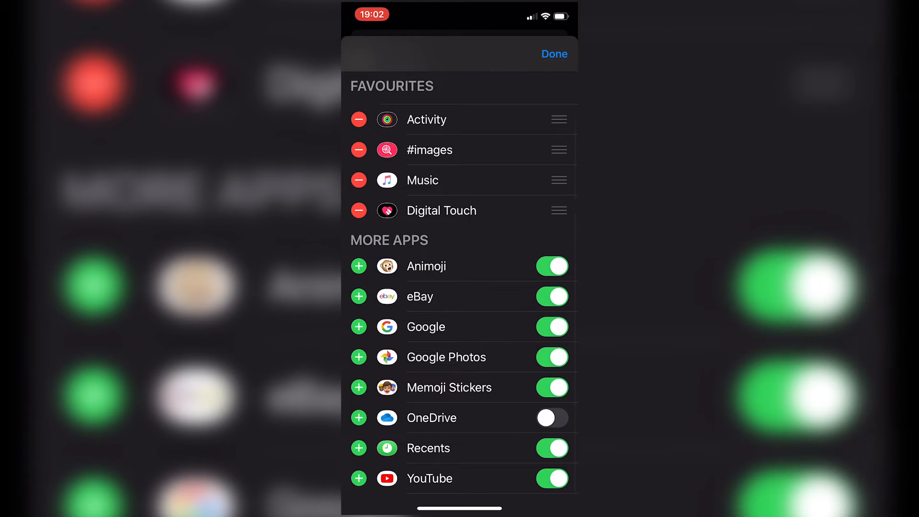
Step: Toggle Memoji Stickers off and close the app list back to the message
left_click(552, 387)
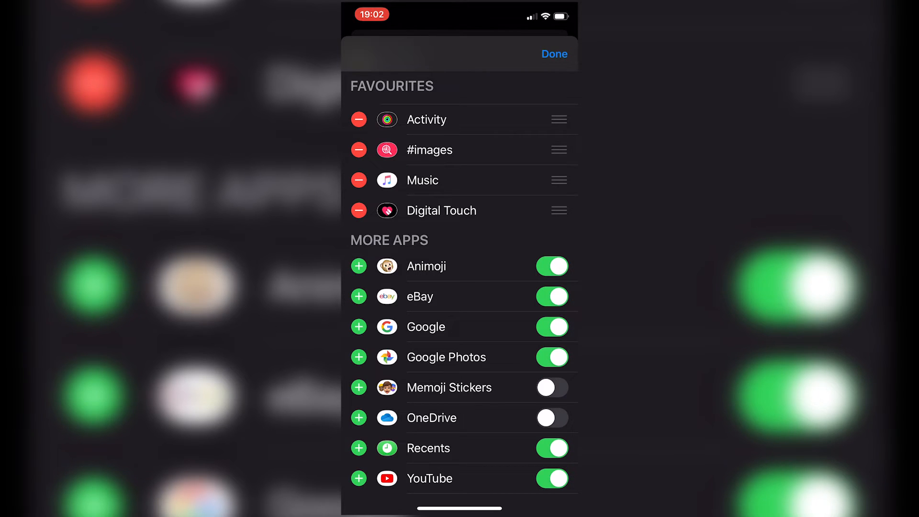
left_click(554, 53)
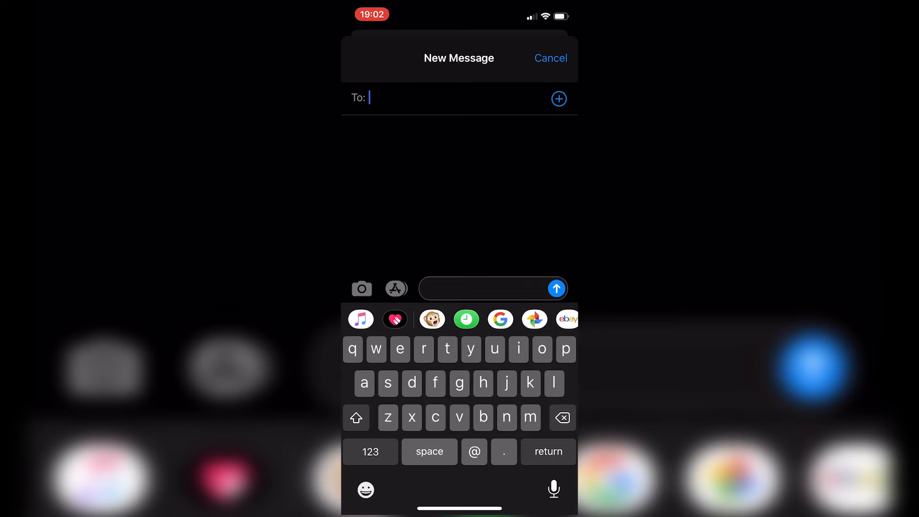
Step: Reopen the app list, toggle Animoji off, and return to the new message
left_click(356, 417)
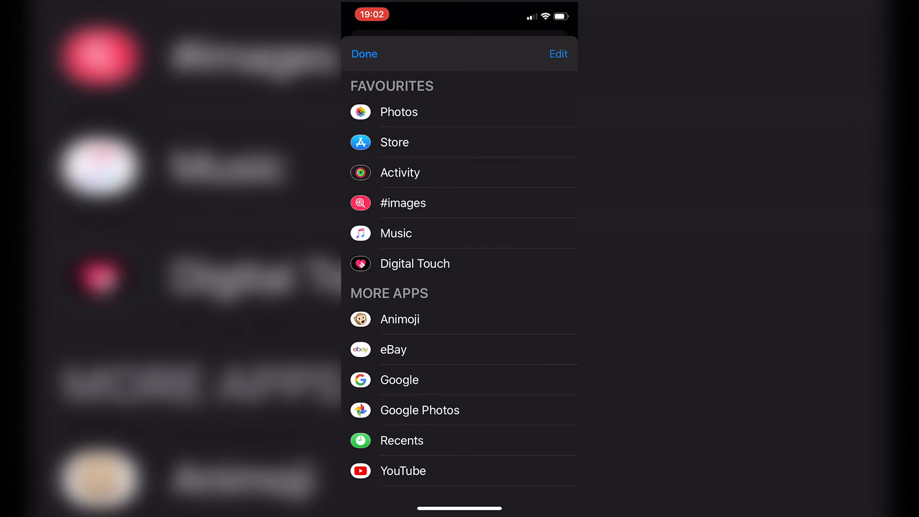
left_click(557, 53)
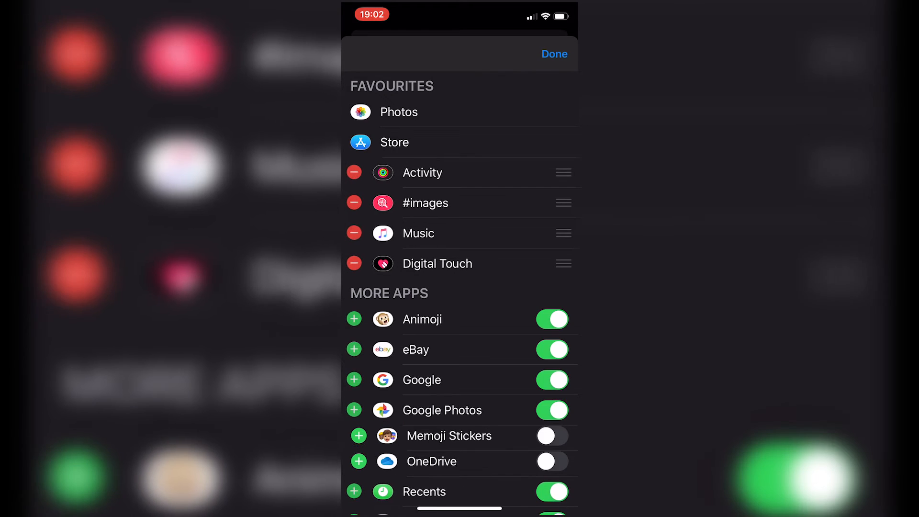
left_click(551, 319)
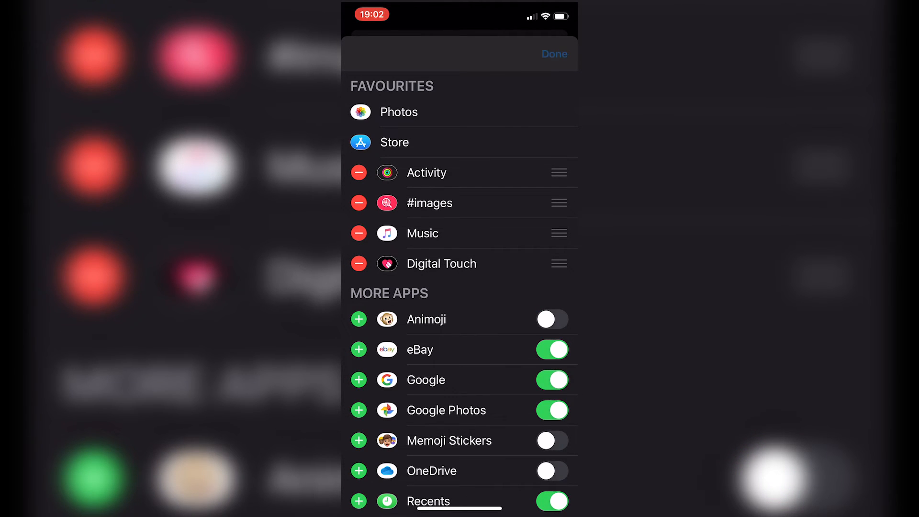
left_click(553, 53)
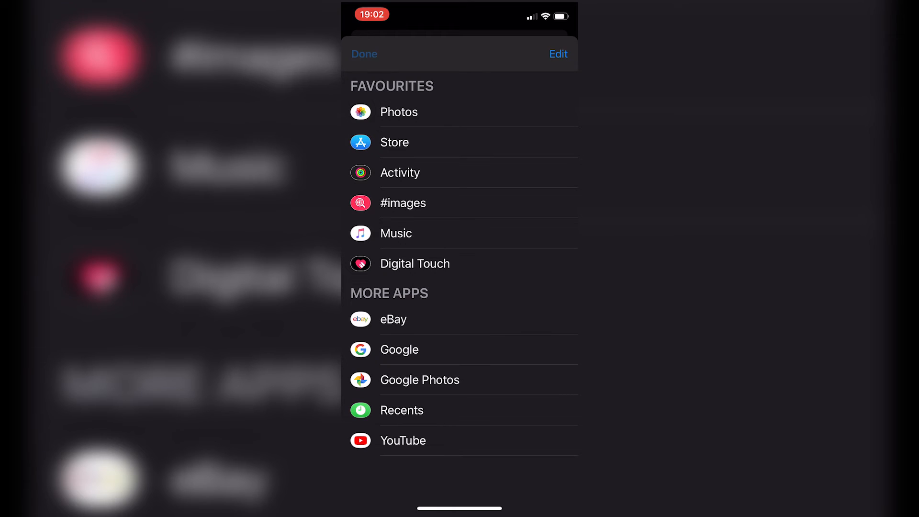
left_click(363, 53)
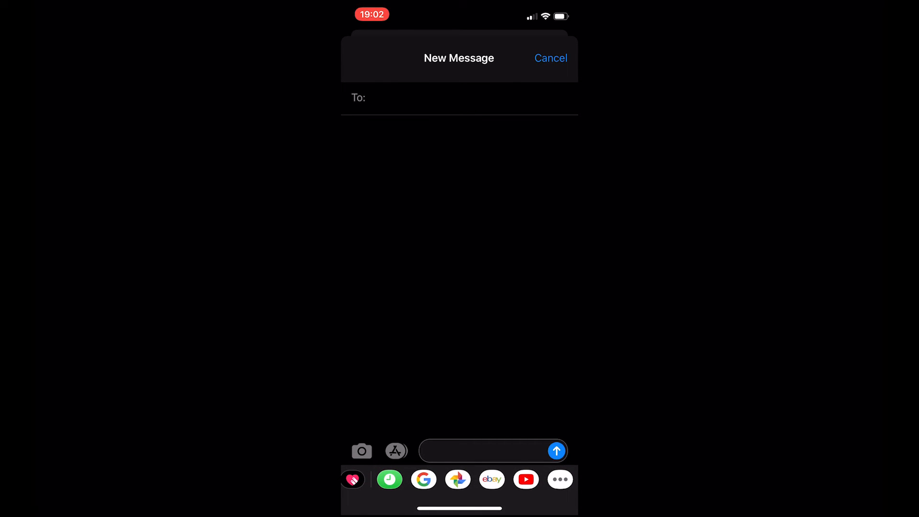